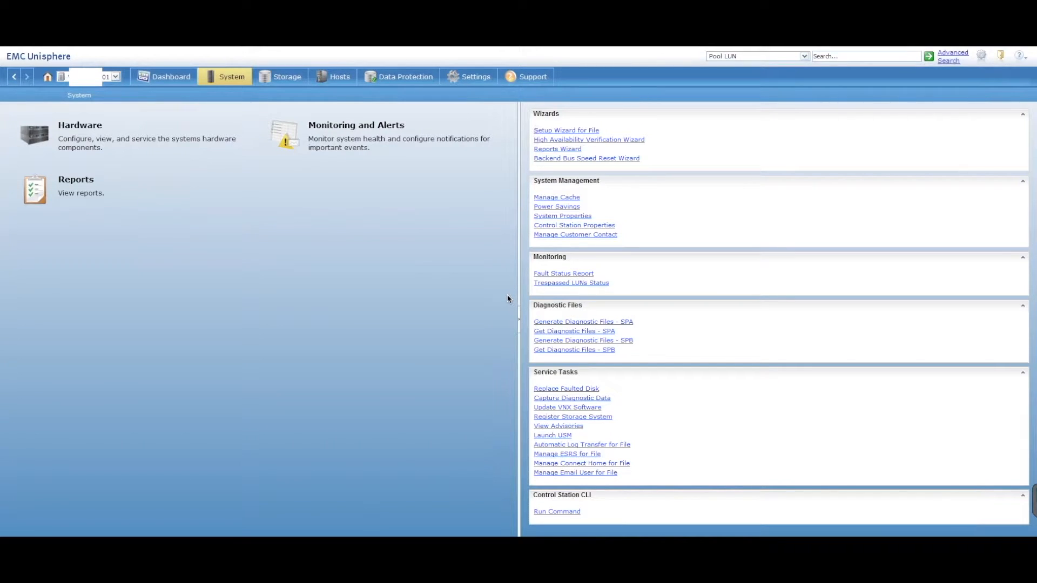
mouse_move(357, 191)
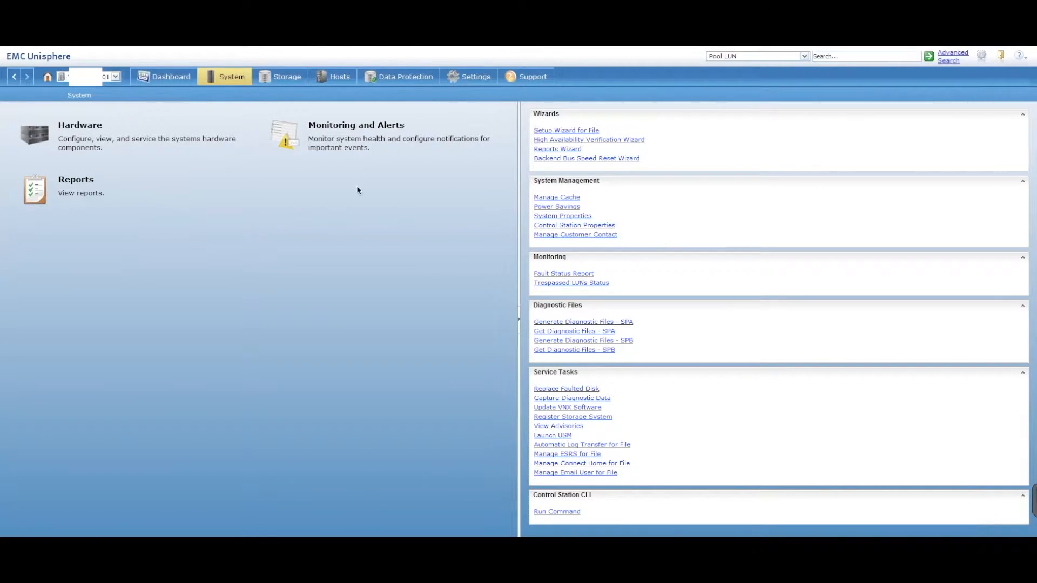
mouse_move(476, 221)
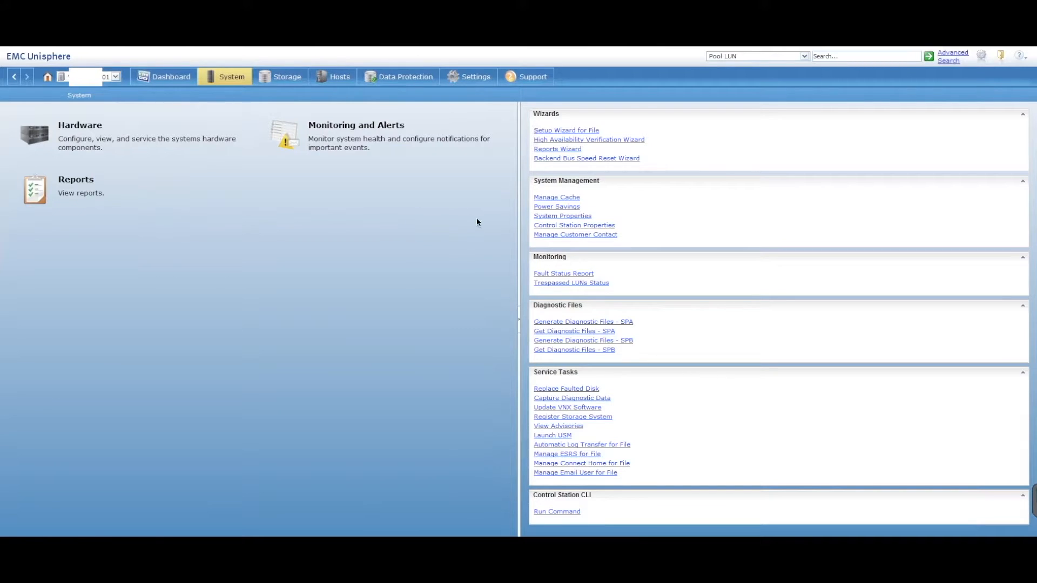
mouse_move(385, 247)
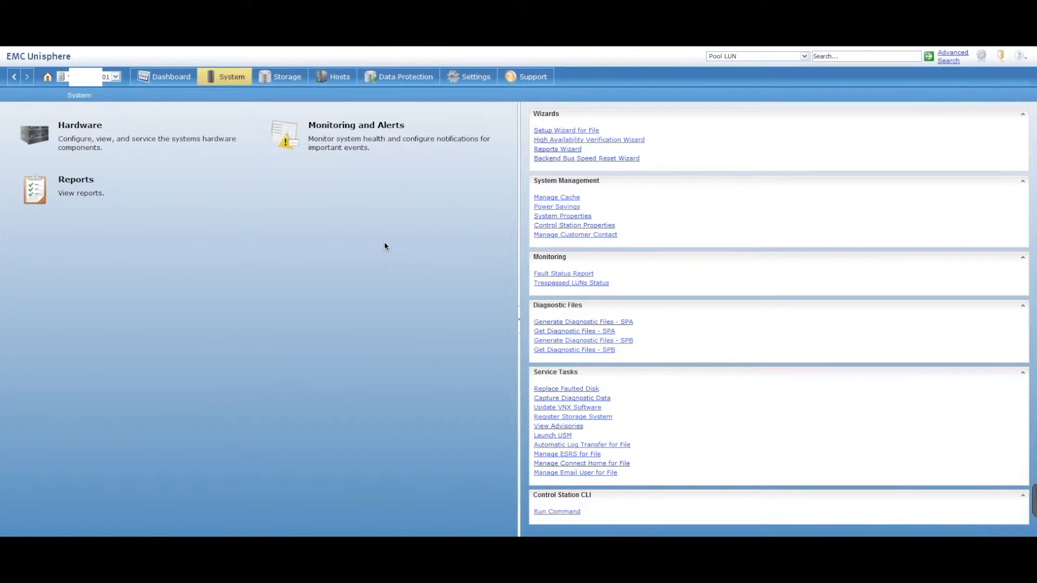
mouse_move(362, 258)
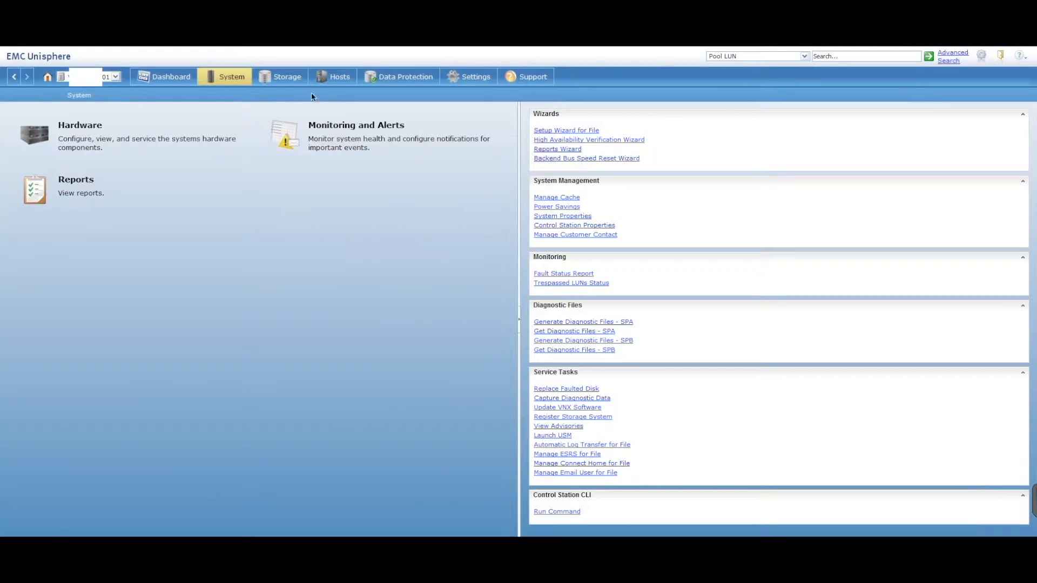
mouse_move(280, 83)
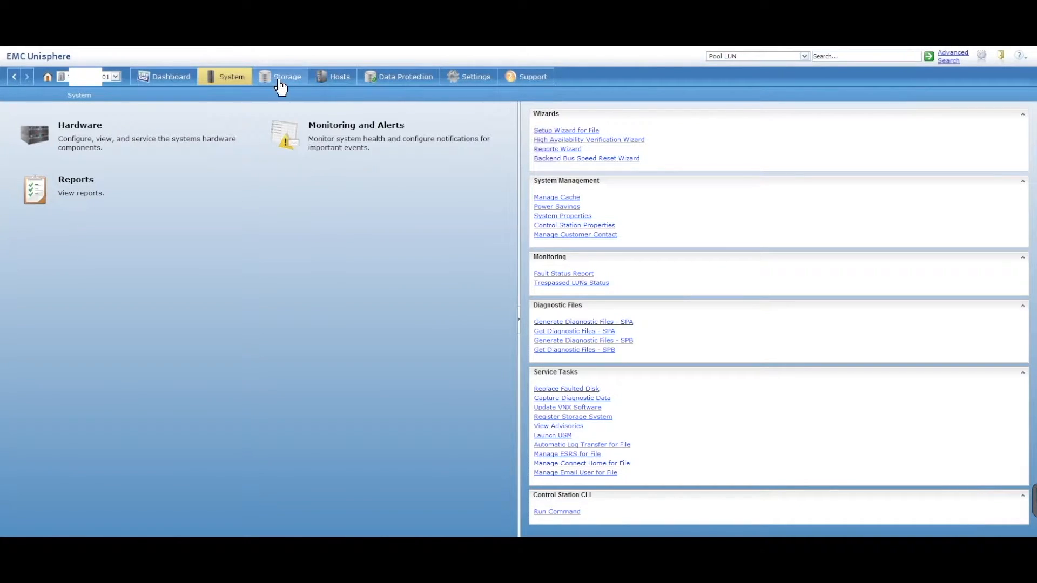
Step: Go to the Storage page and open the LUNs list of eight existing LUNs
left_click(287, 76)
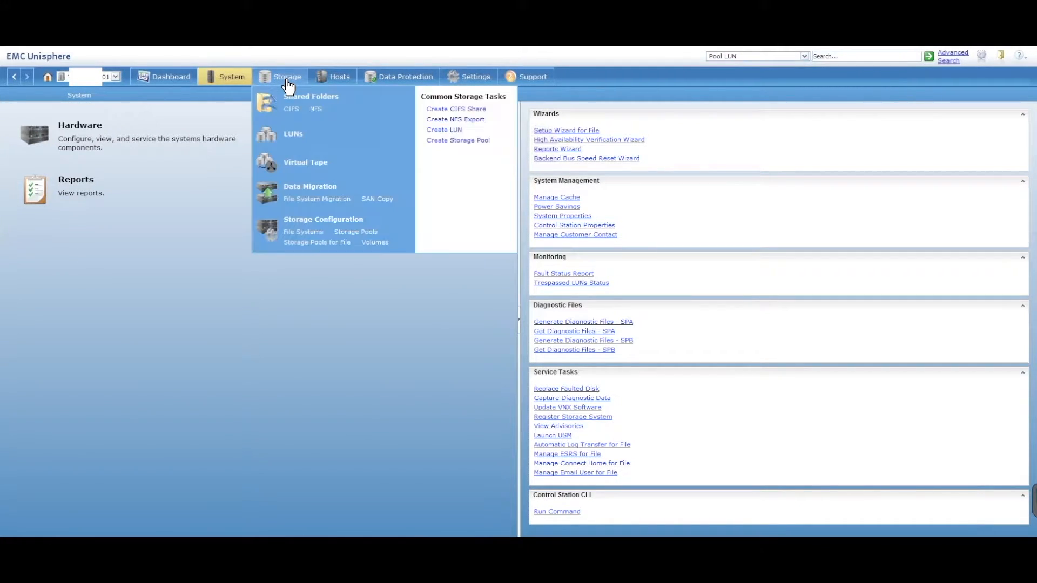
left_click(286, 76)
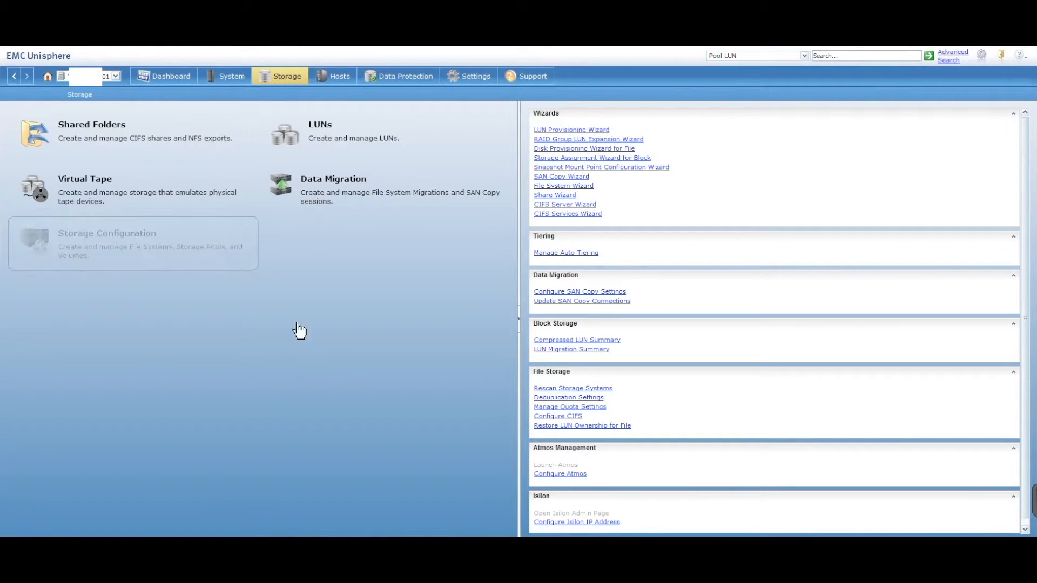
mouse_move(348, 143)
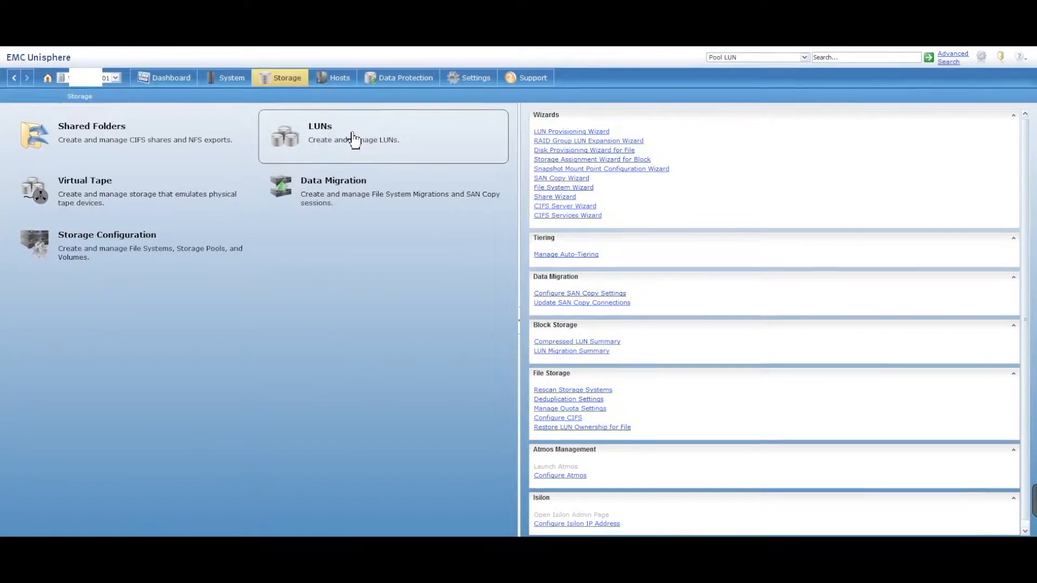
left_click(320, 127)
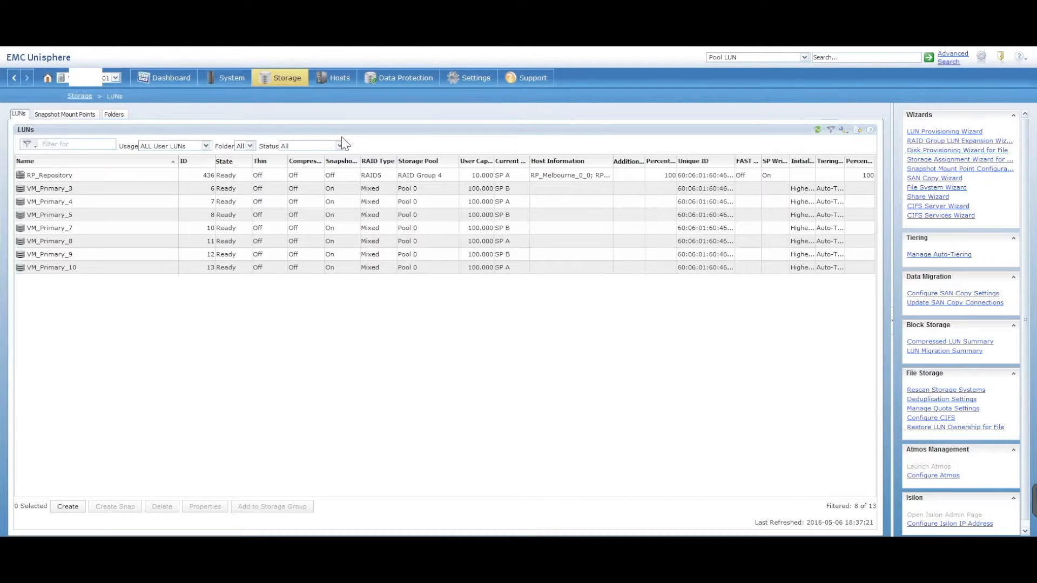
mouse_move(243, 395)
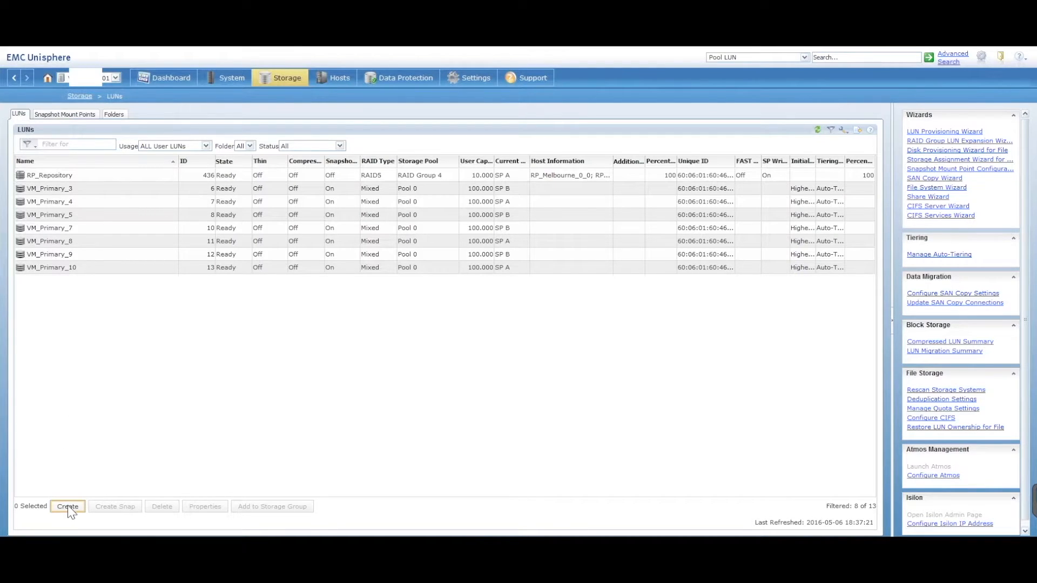
Step: Open the Create LUN dialog, which defaults to Pool 0 with mixed RAID type
left_click(67, 506)
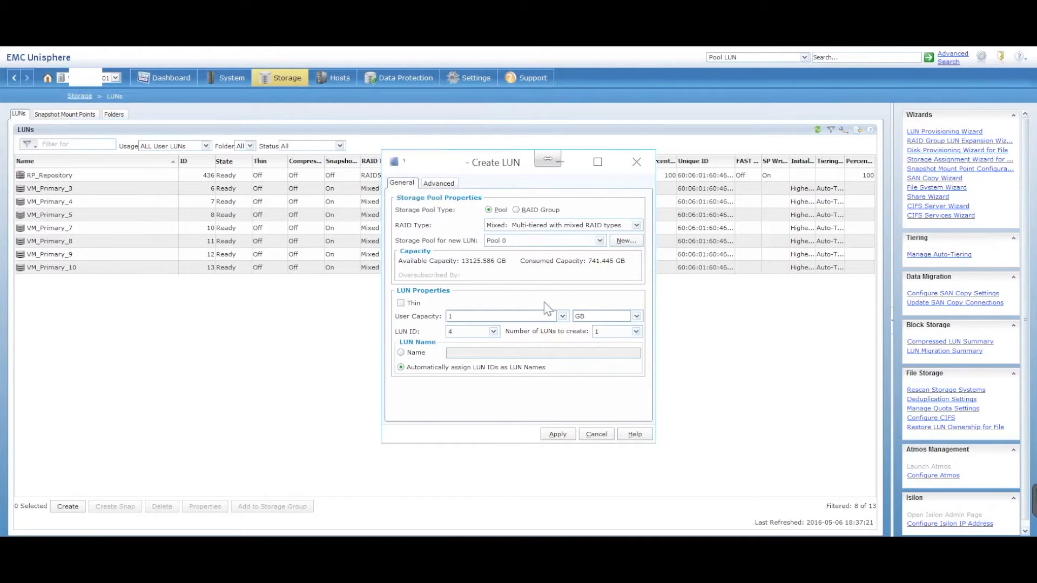
mouse_move(482, 311)
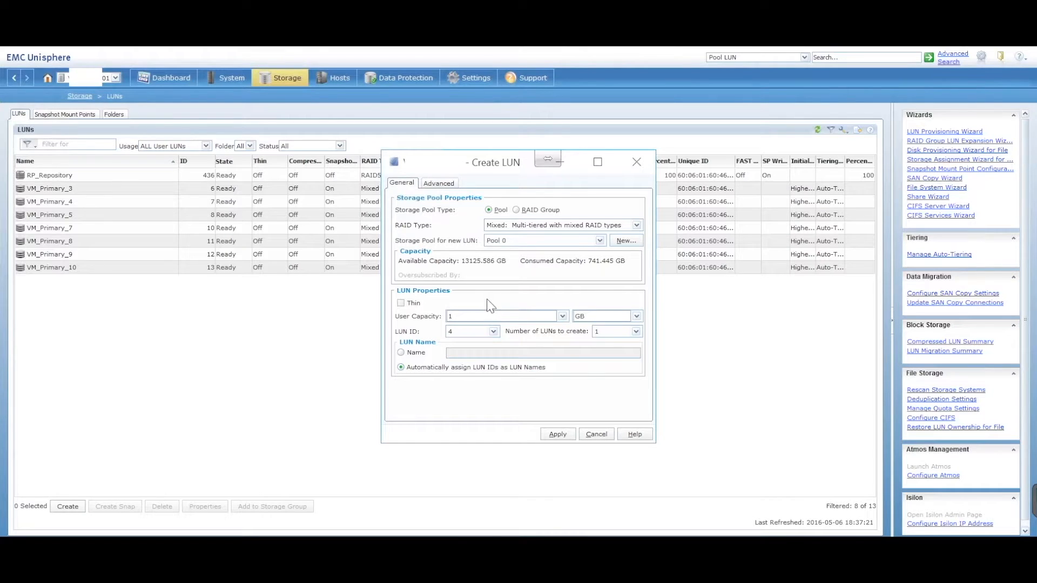
mouse_move(504, 230)
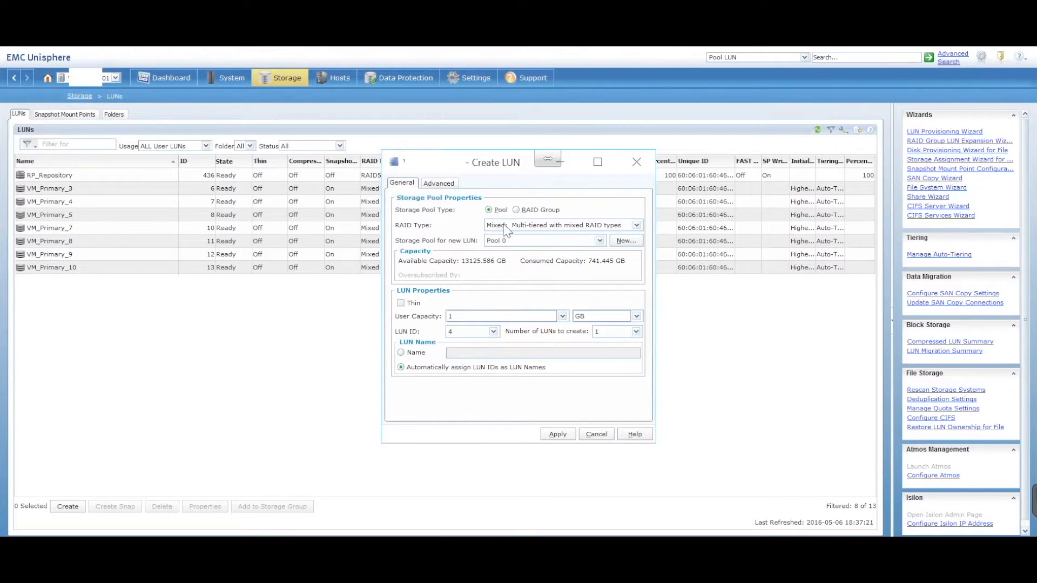
mouse_move(463, 238)
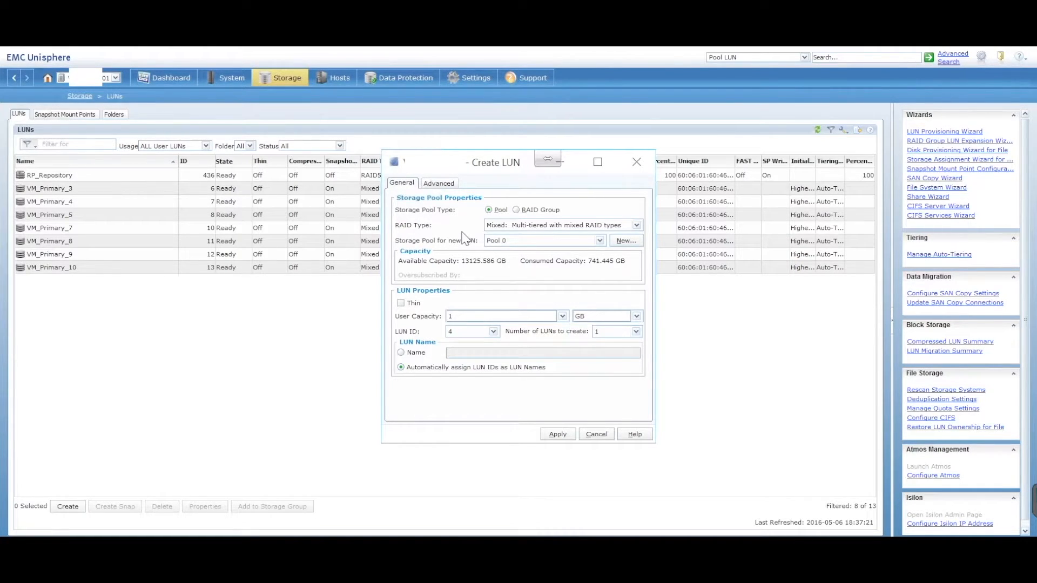
mouse_move(496, 271)
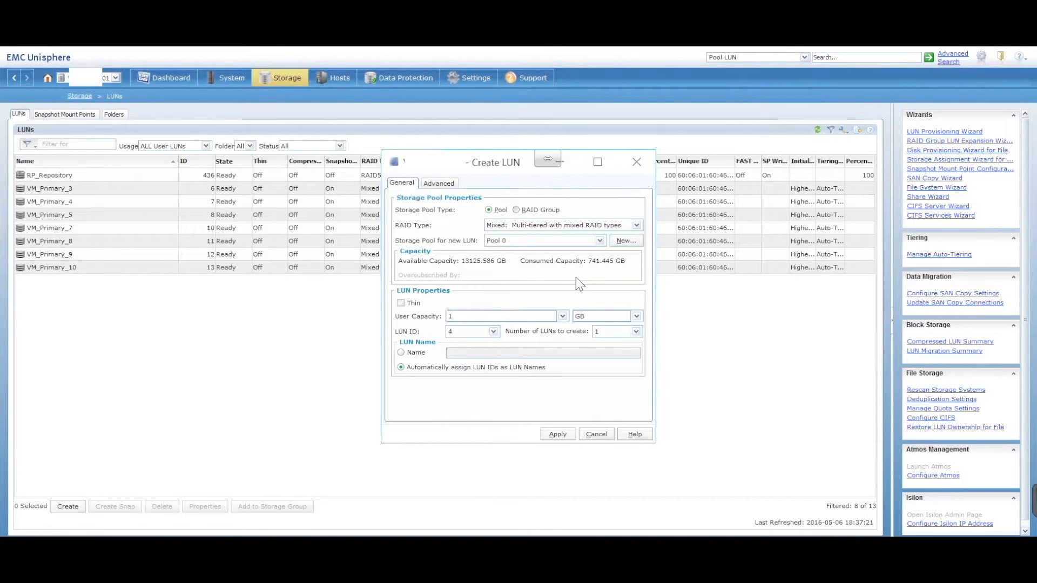
left_click(516, 209)
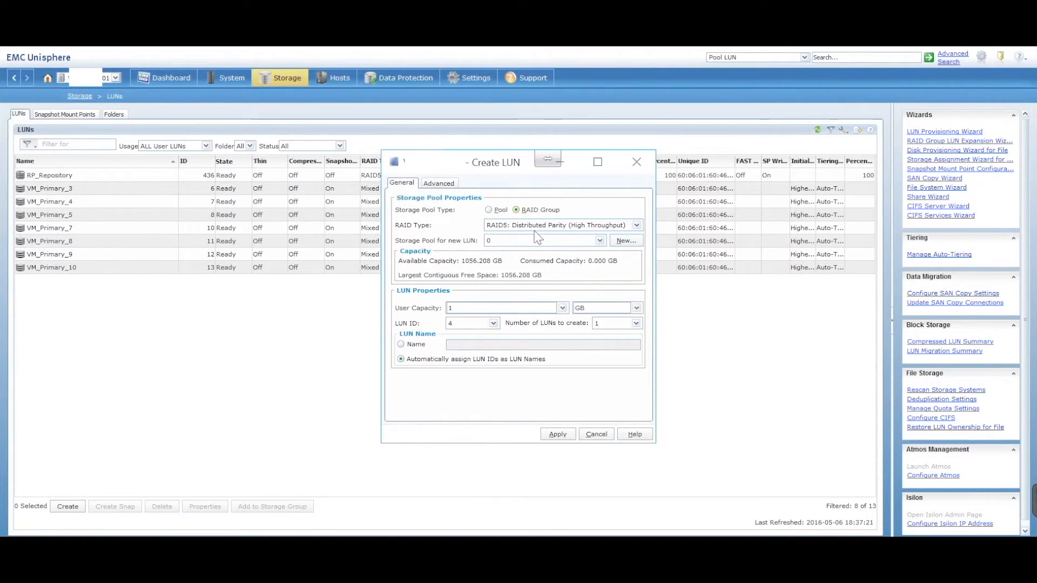
left_click(634, 224)
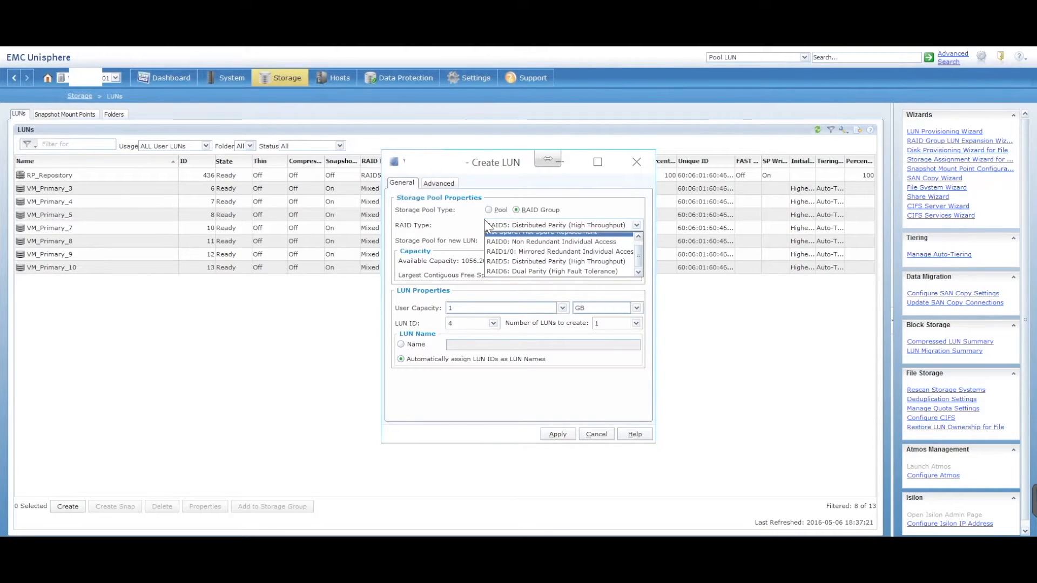
left_click(559, 224)
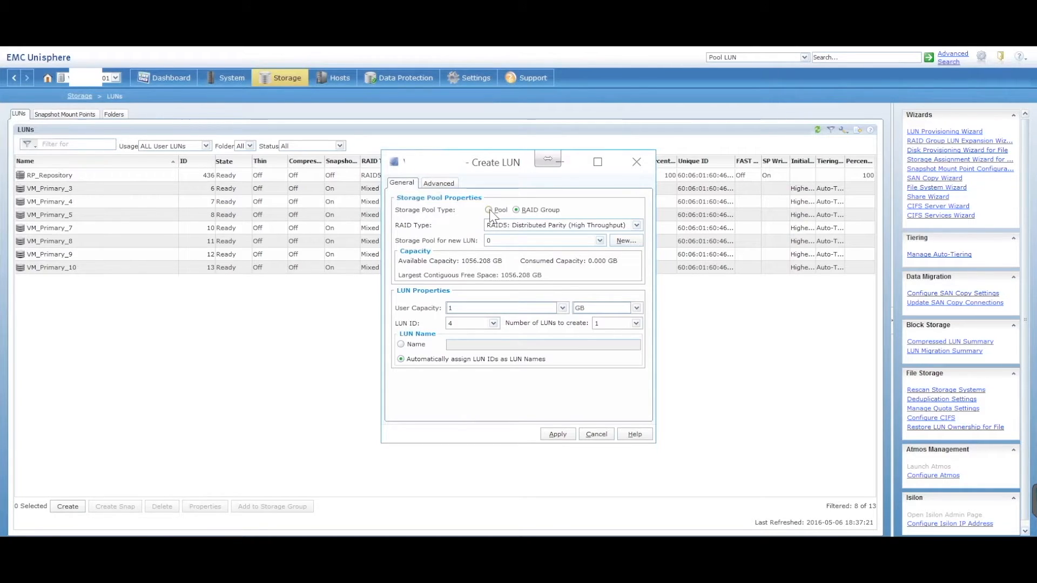
left_click(489, 210)
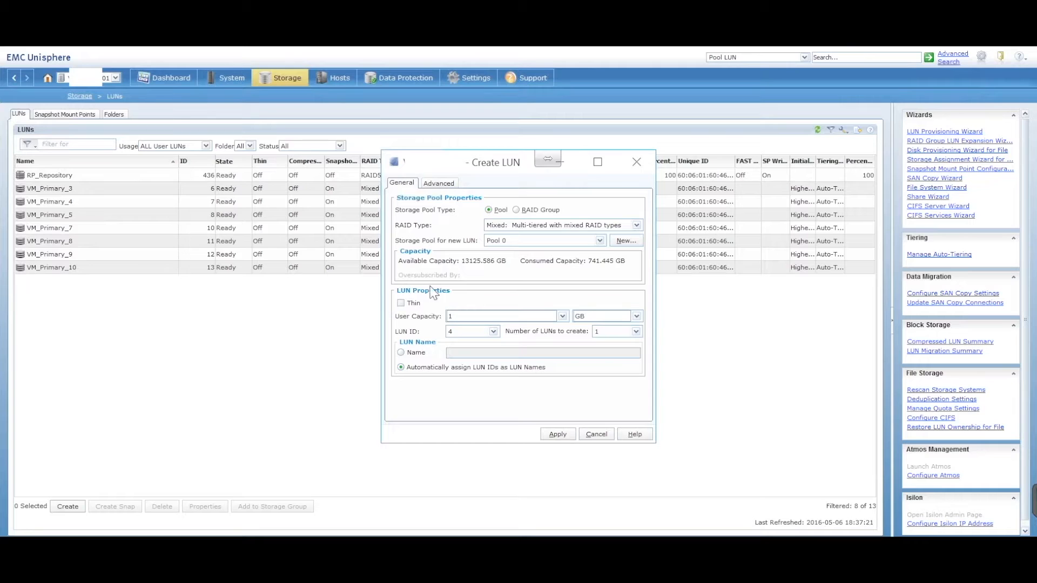
mouse_move(455, 310)
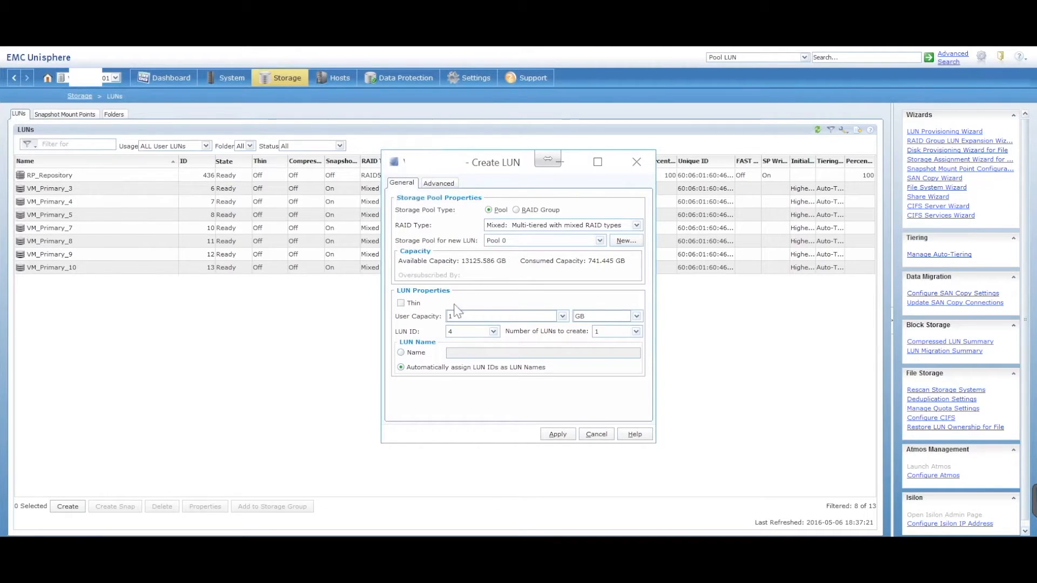
Step: Enable Thin, set User Capacity to 300 GB, and keep LUN ID 4
left_click(401, 302)
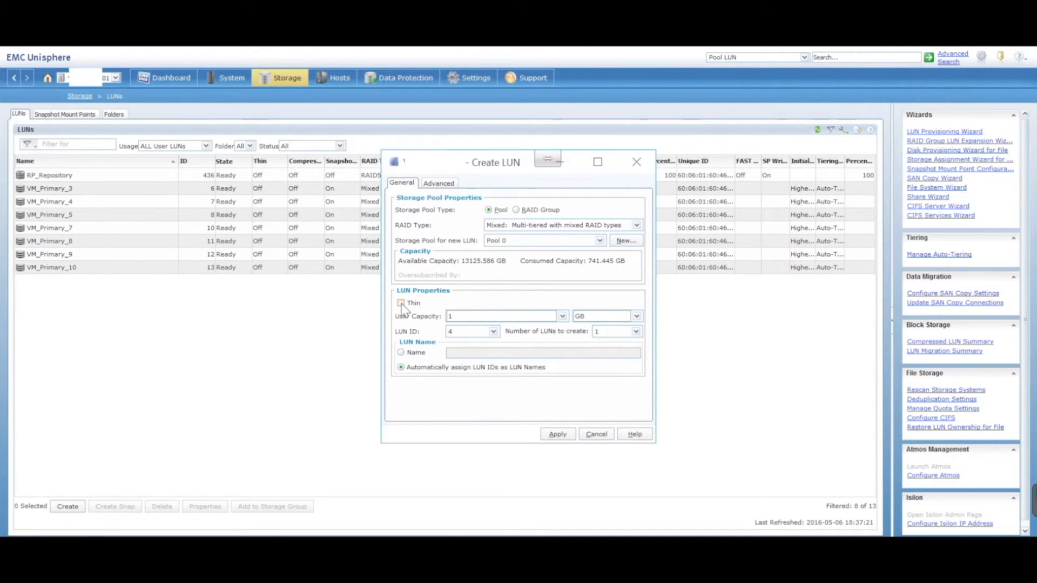
left_click(400, 303)
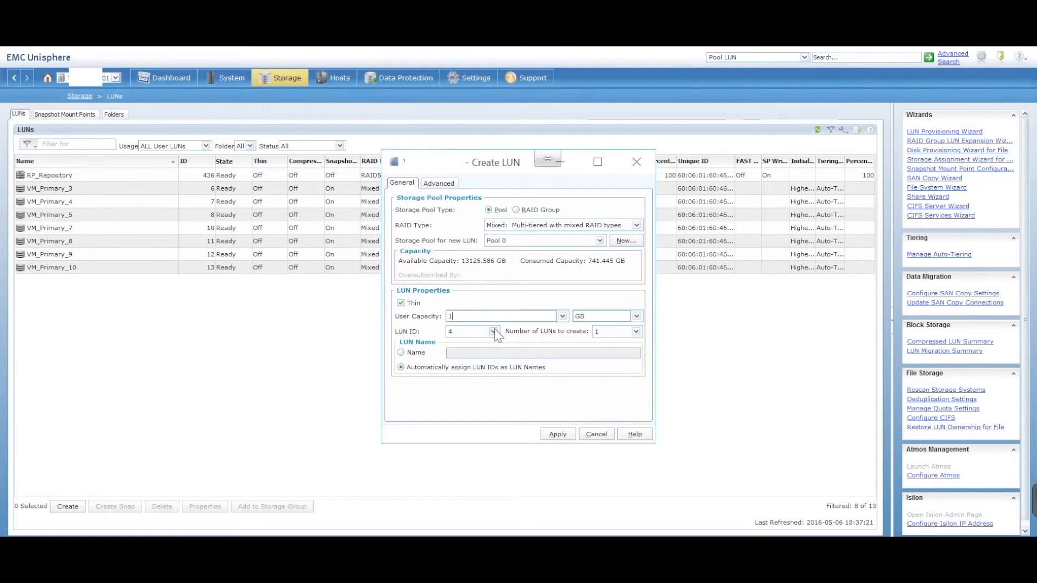
type("100")
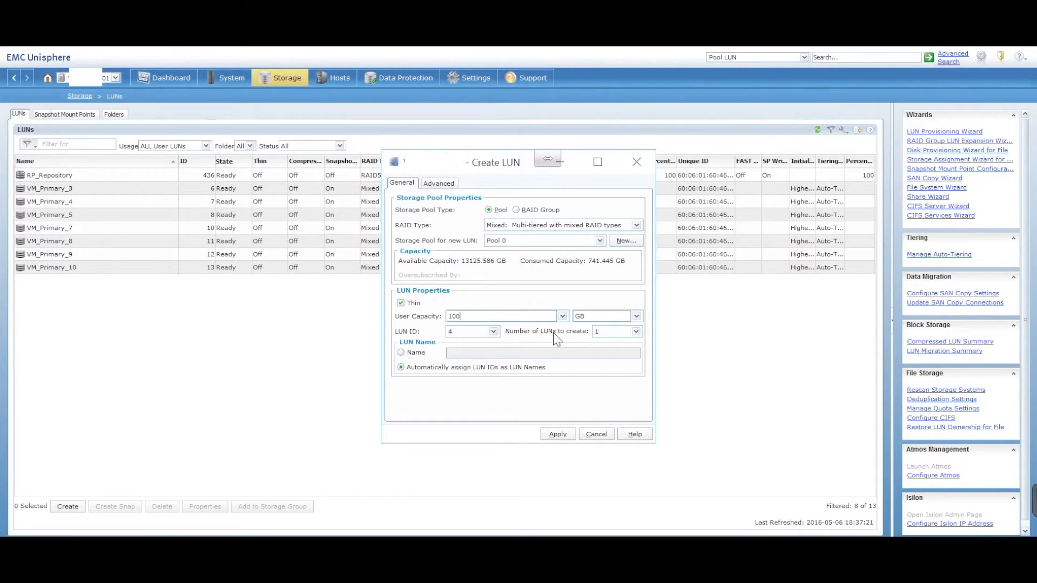
left_click(503, 316)
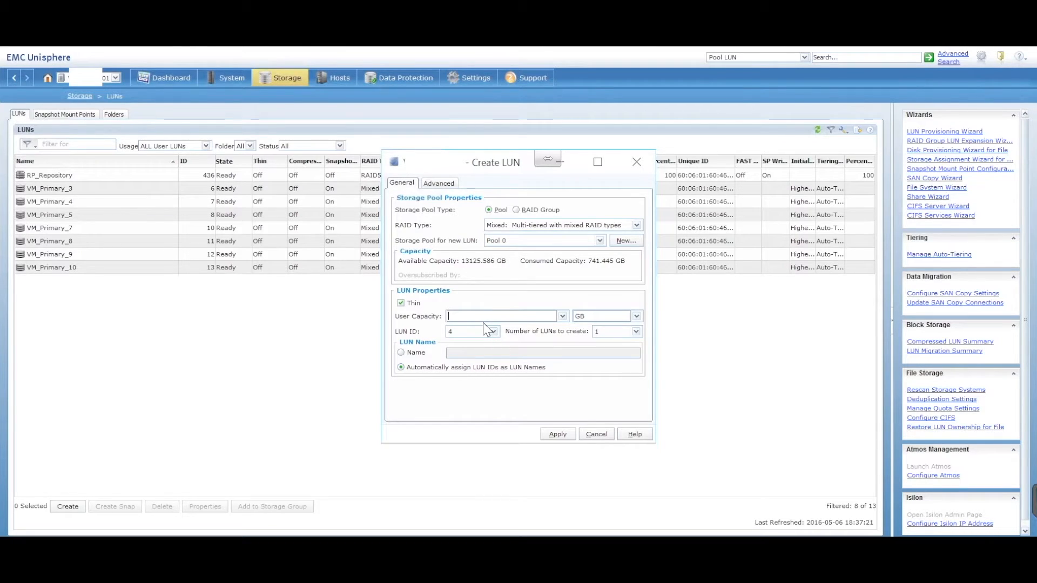
type("300")
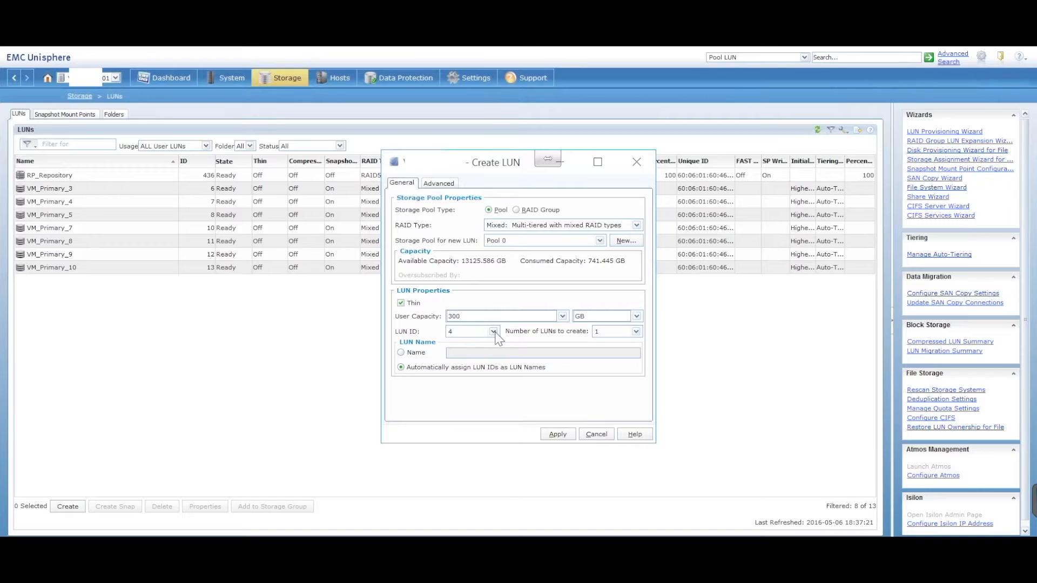
left_click(493, 331)
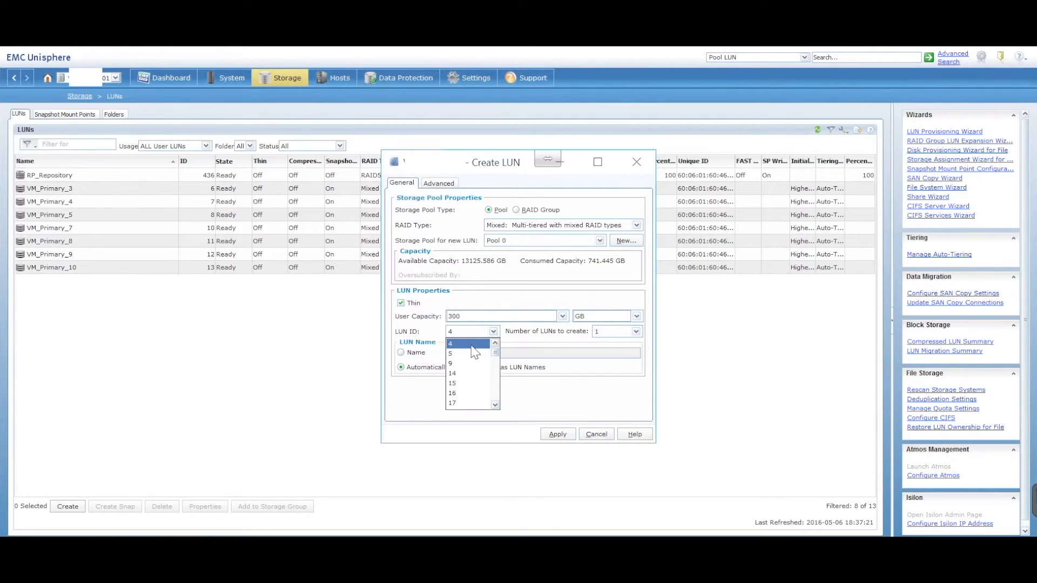
left_click(450, 343)
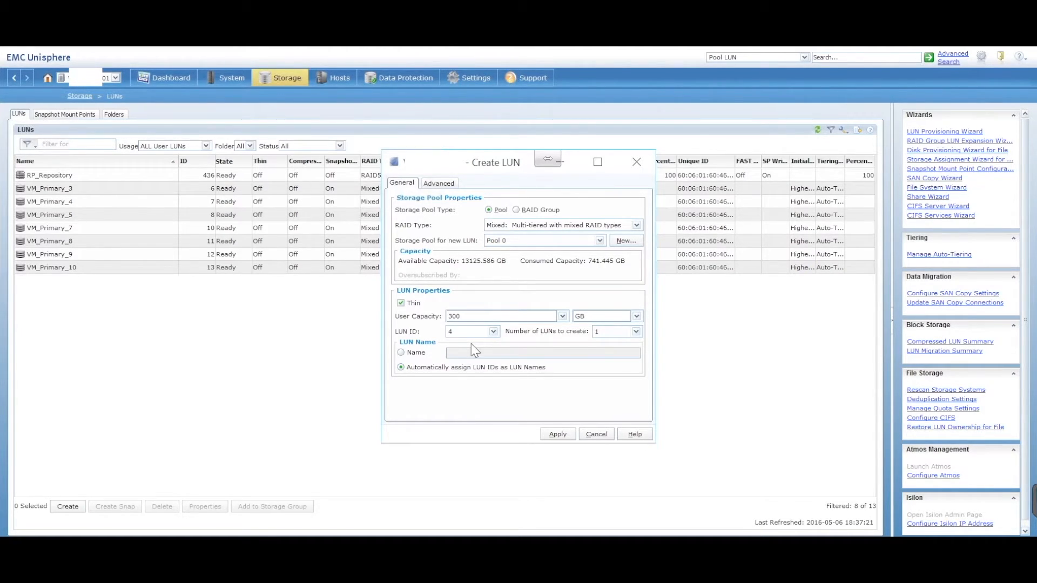
mouse_move(615, 339)
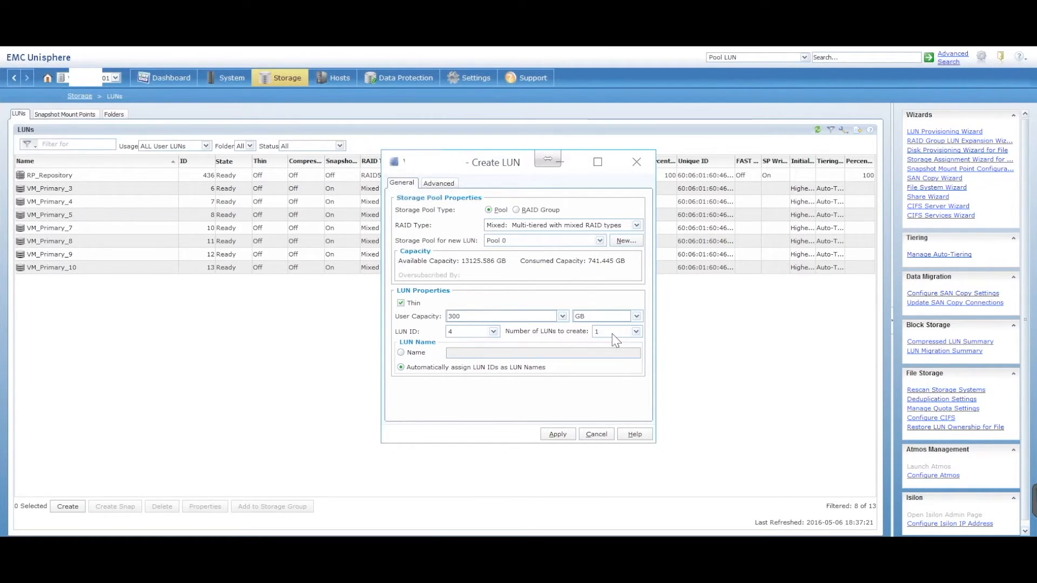
mouse_move(628, 336)
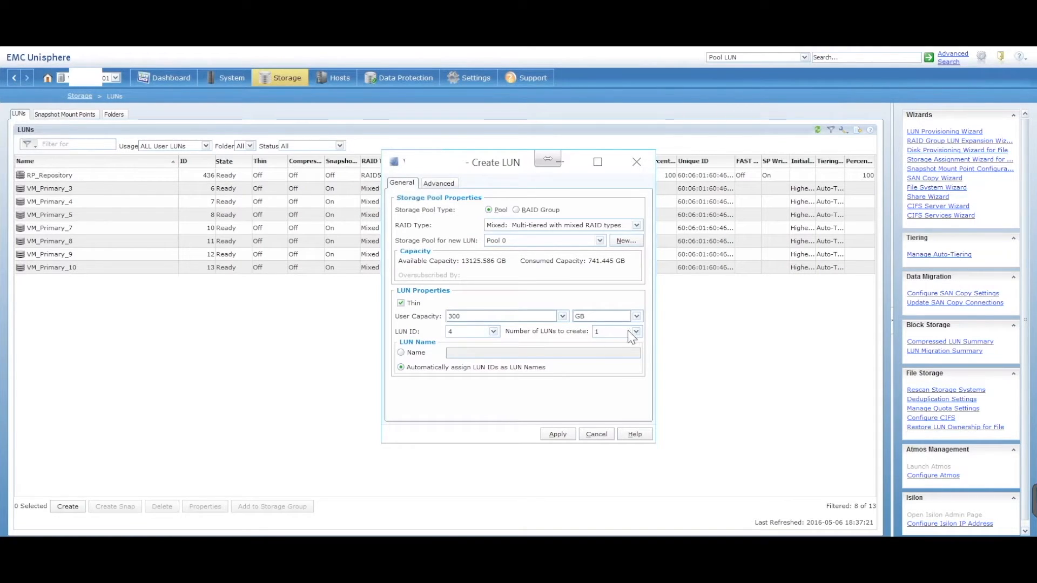
Step: Set Number of LUNs to 3, name them test_lun, starting ID 1
left_click(633, 331)
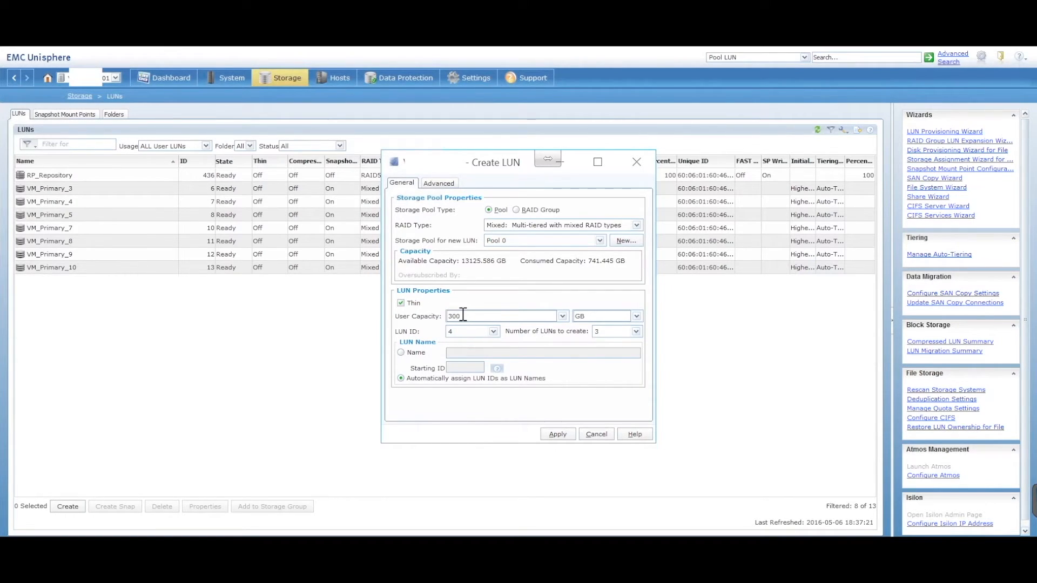
left_click(400, 351)
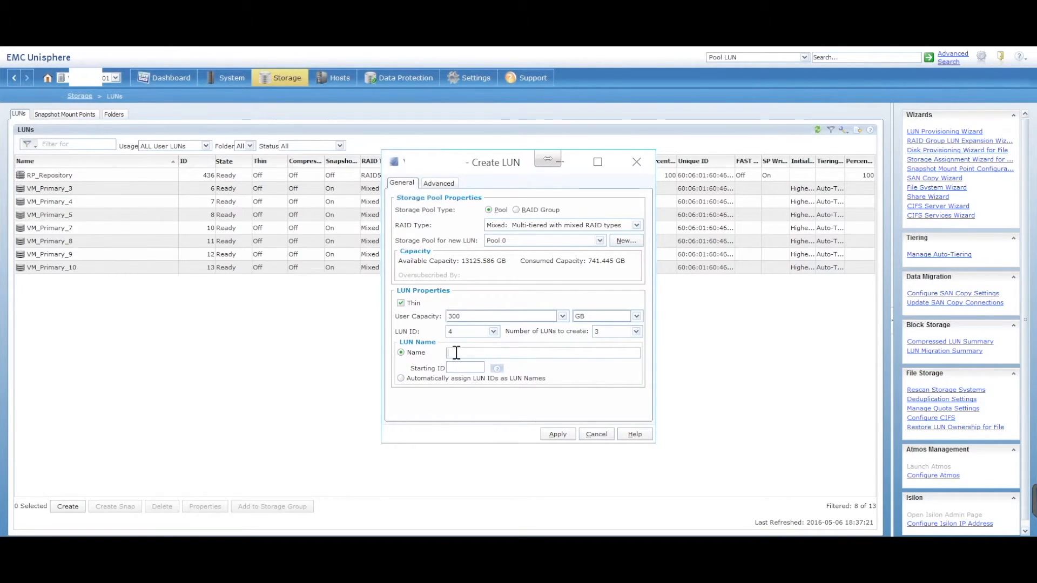
type("test_lun")
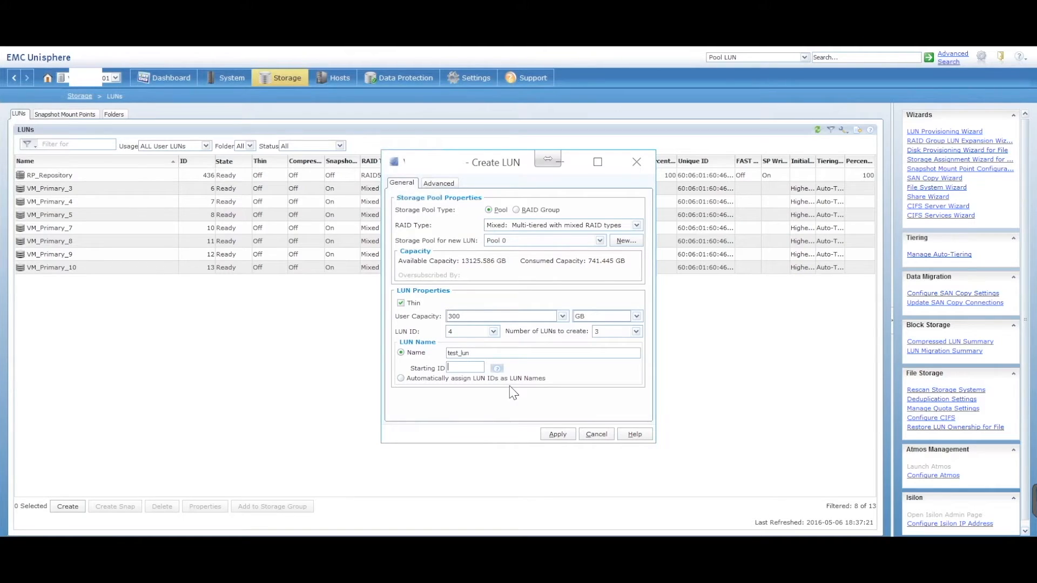
type("1")
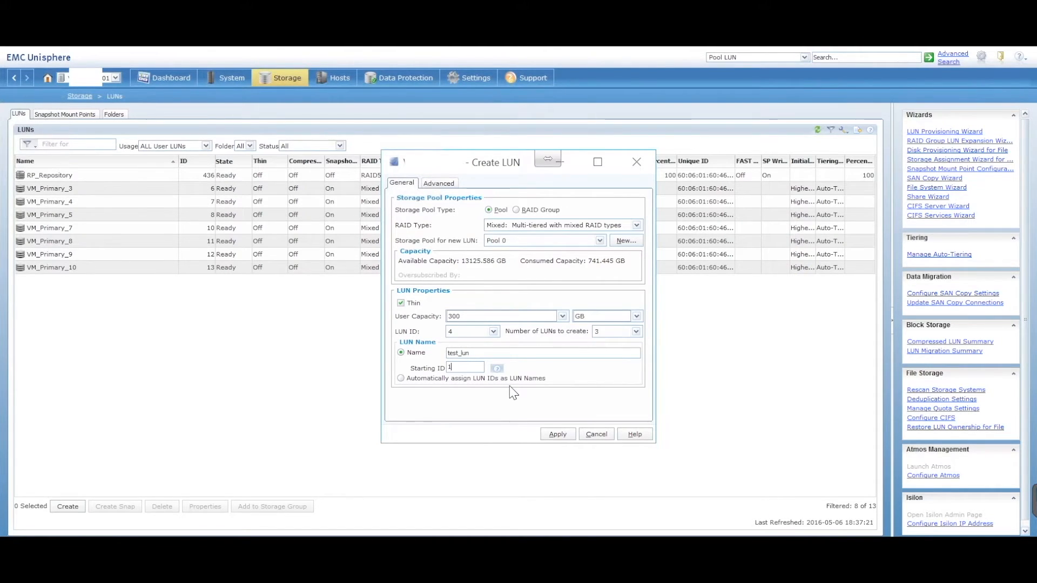
mouse_move(449, 389)
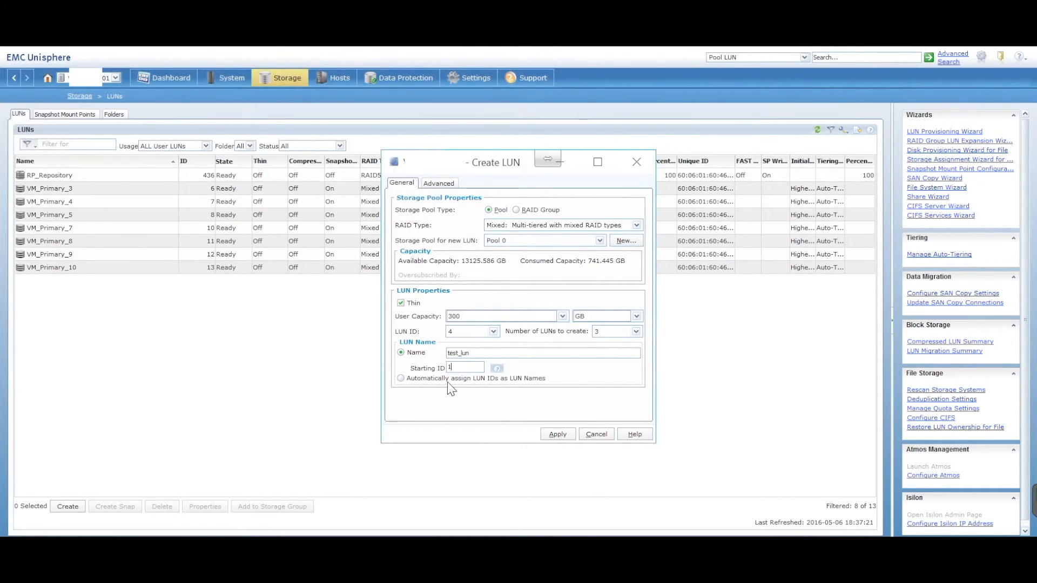
mouse_move(562, 387)
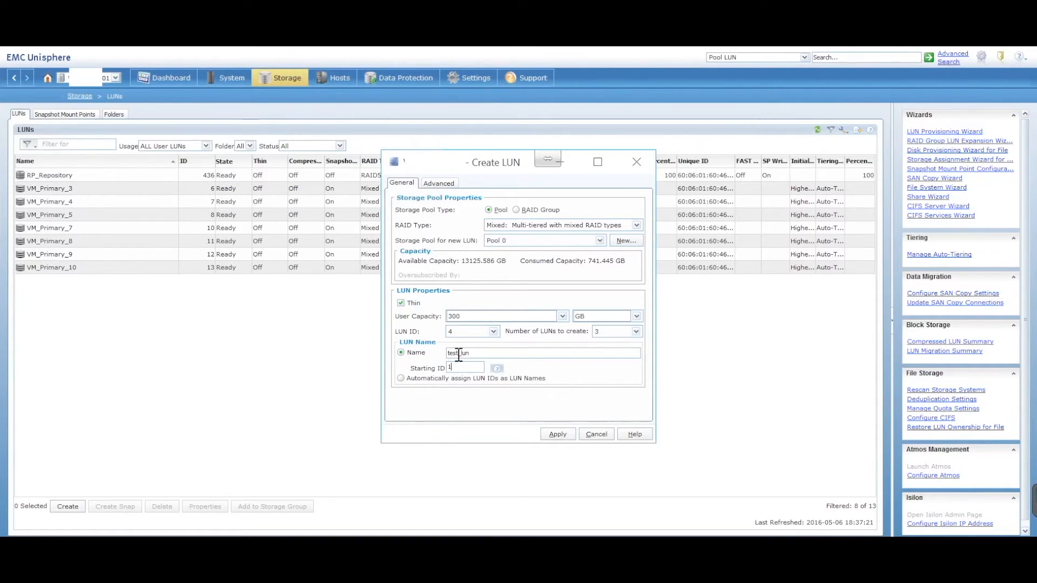
mouse_move(622, 342)
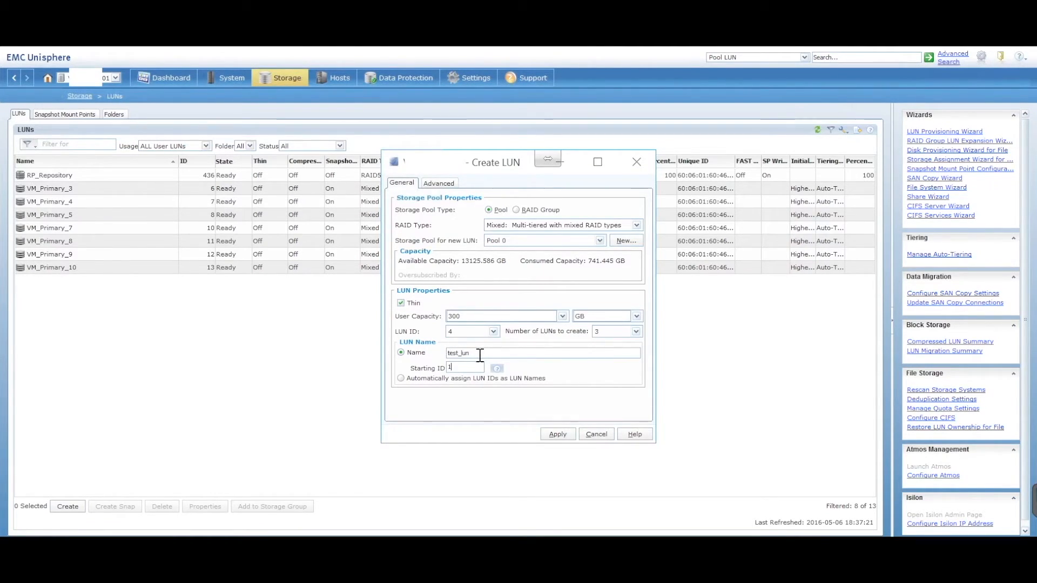
mouse_move(503, 320)
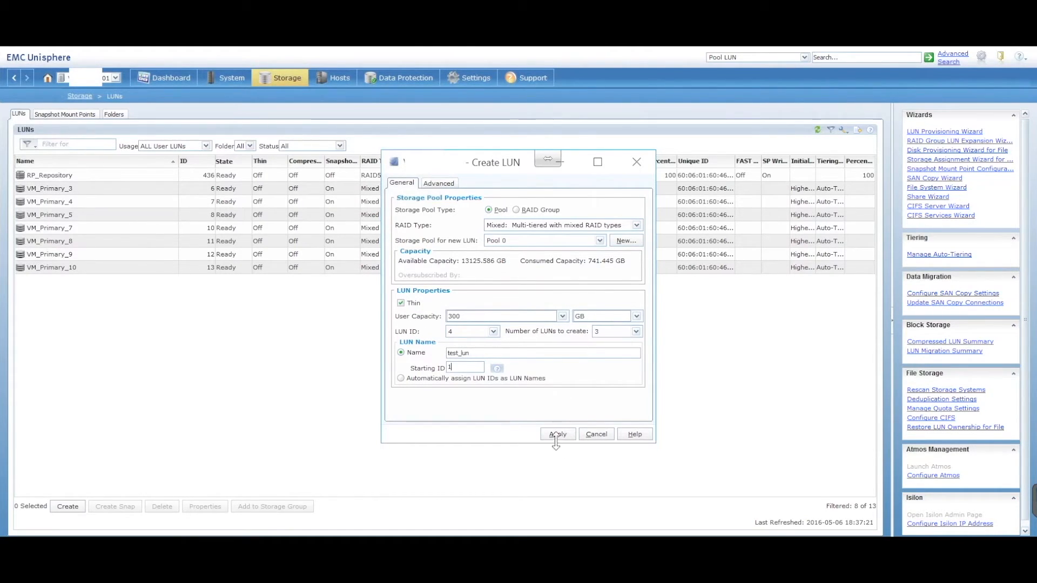
left_click(438, 184)
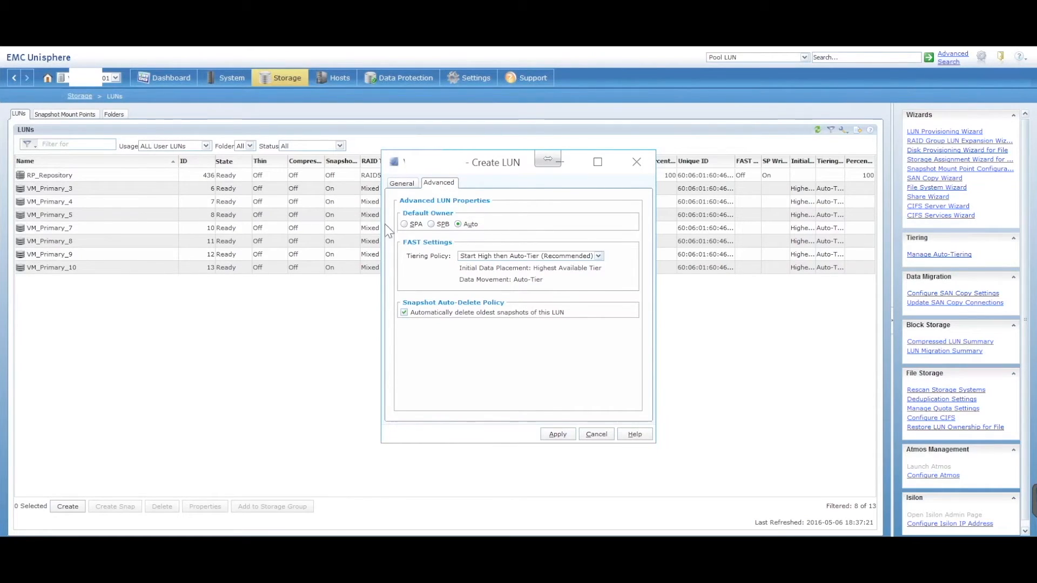
mouse_move(474, 221)
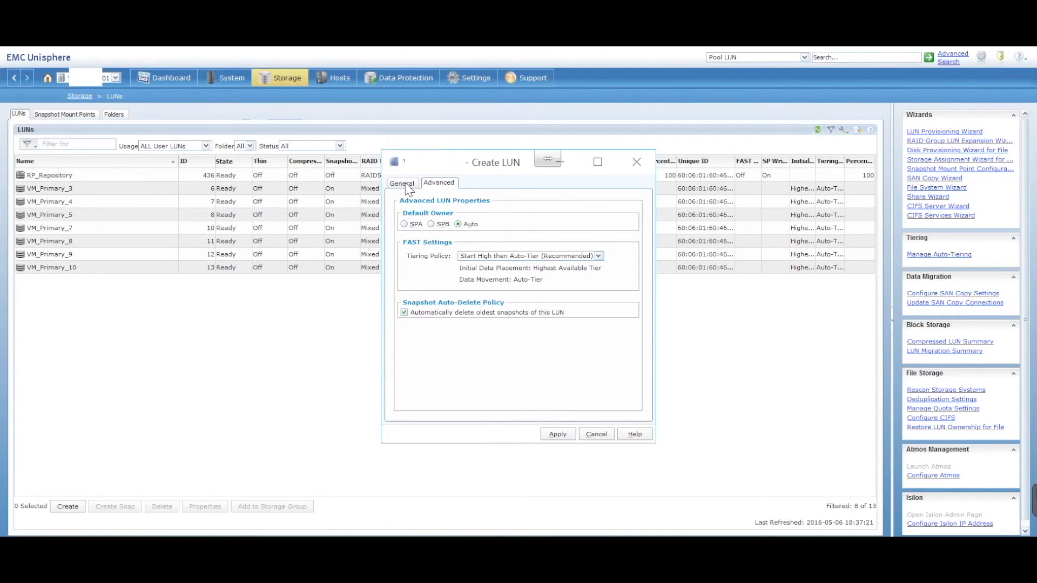
left_click(401, 183)
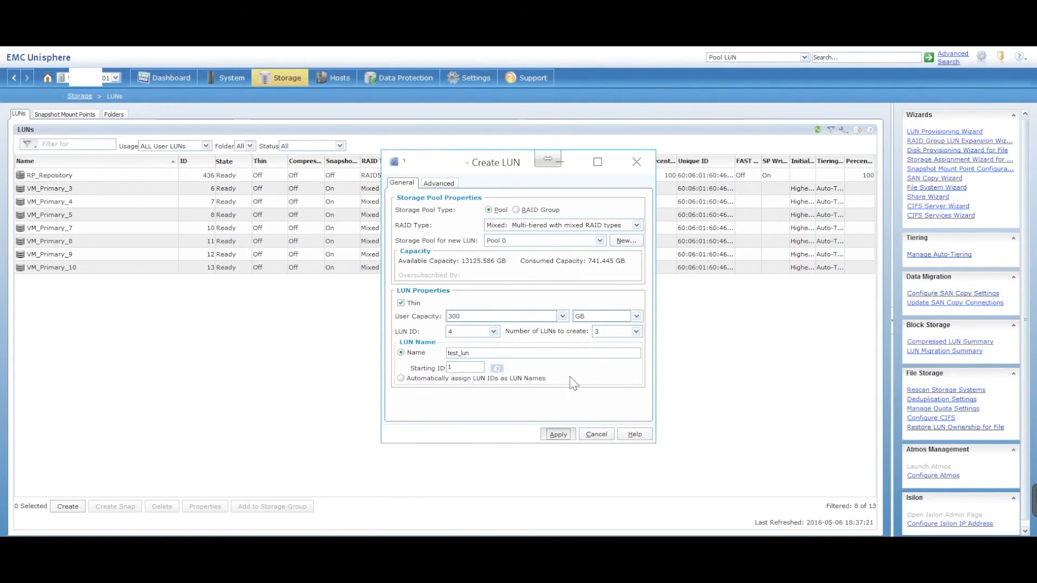
Step: Apply and confirm creating test_lun_1 to test_lun_3, then close the Create LUN dialog
left_click(557, 434)
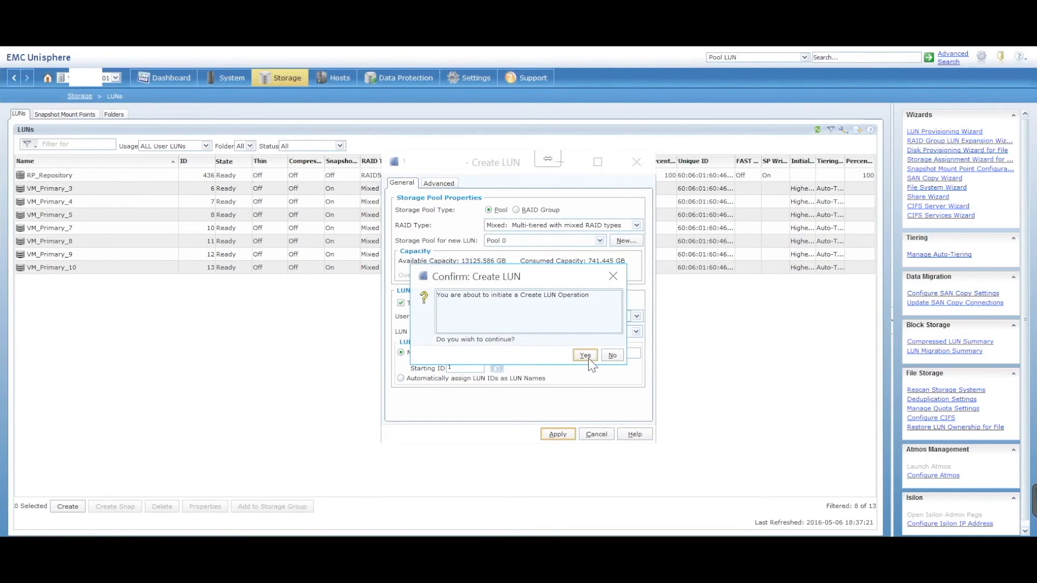
left_click(584, 355)
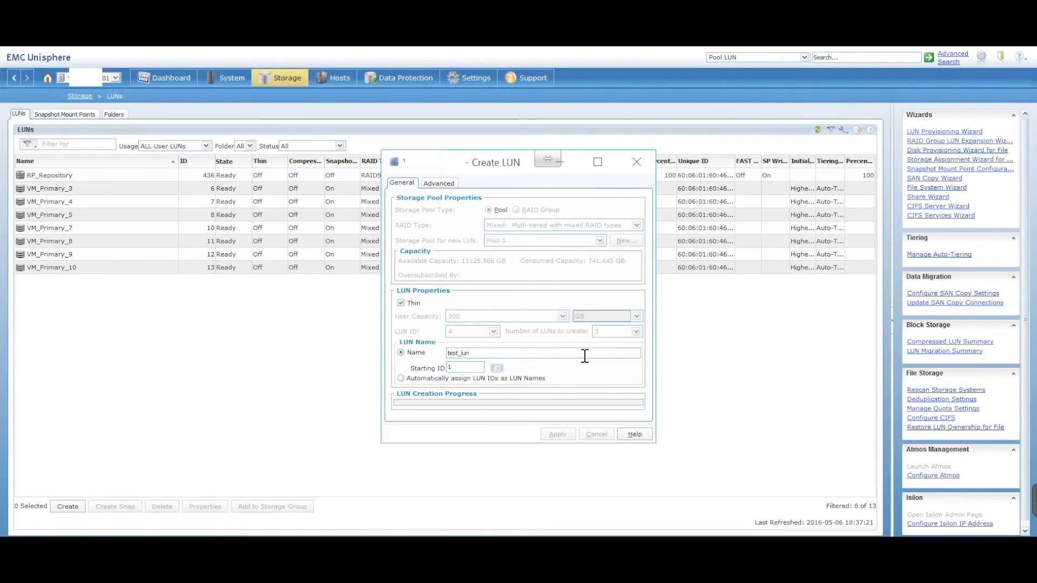
left_click(556, 434)
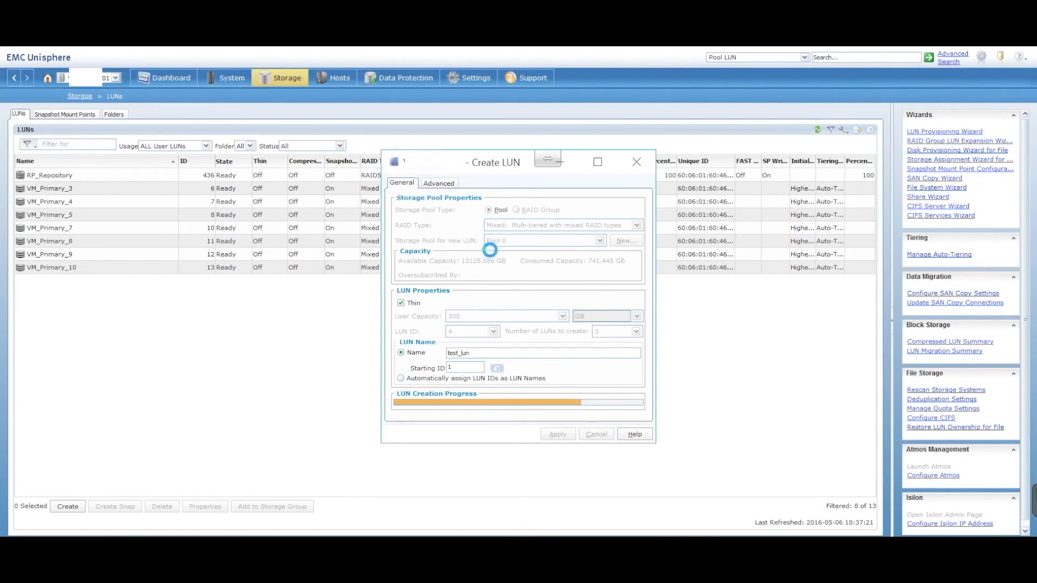
left_click(556, 434)
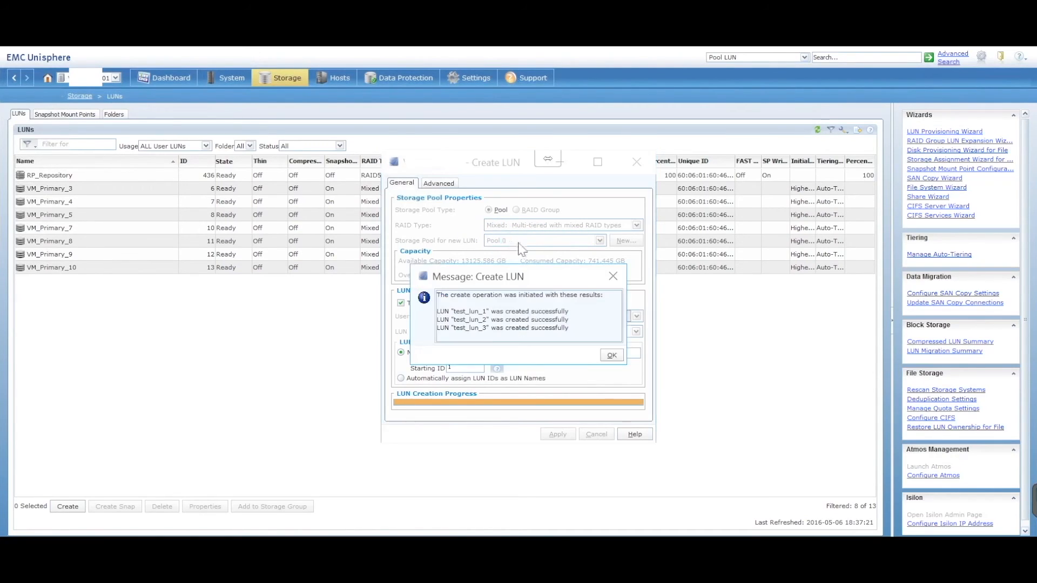
left_click(610, 355)
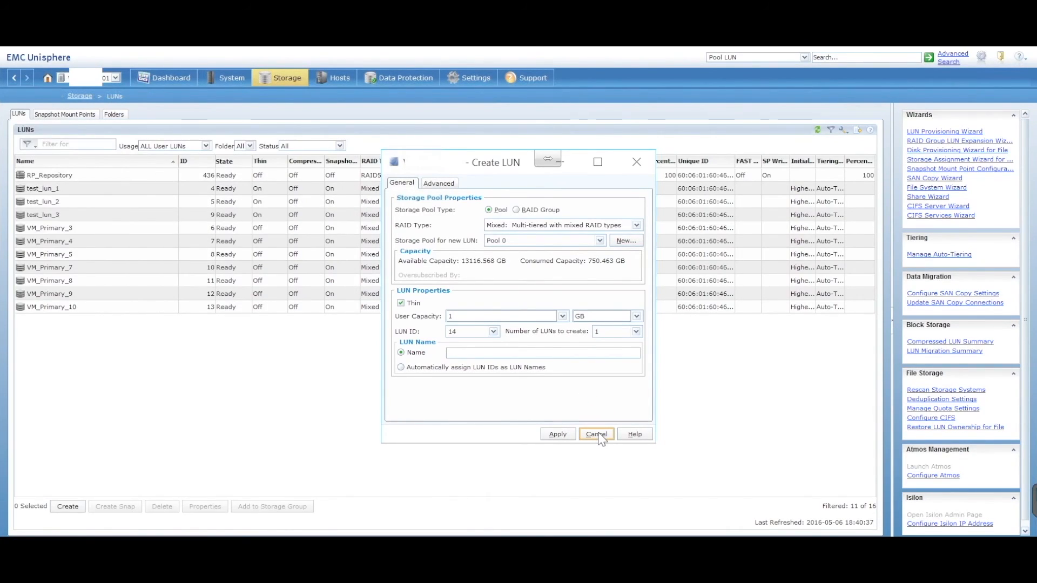
left_click(594, 434)
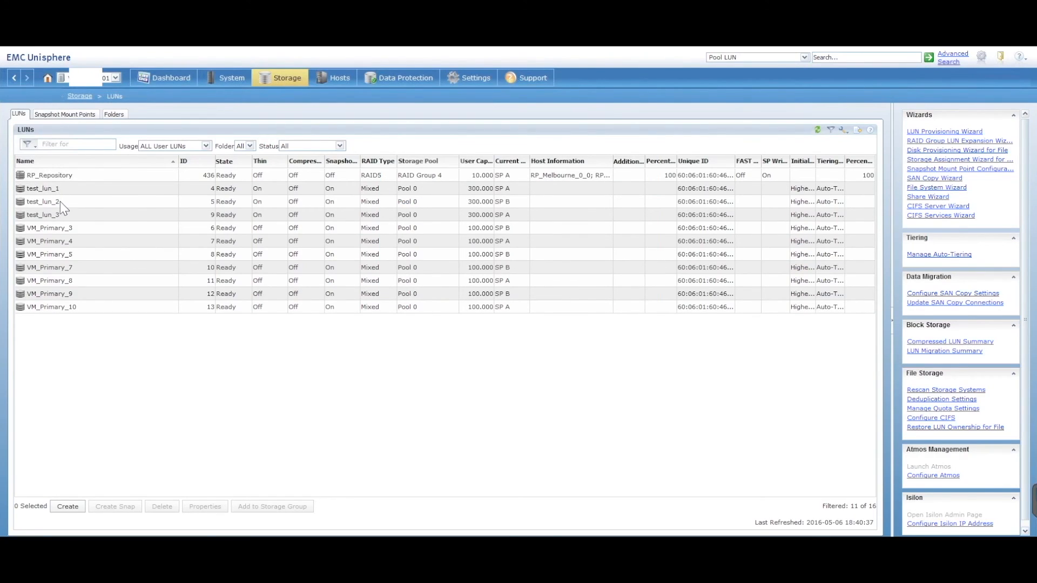